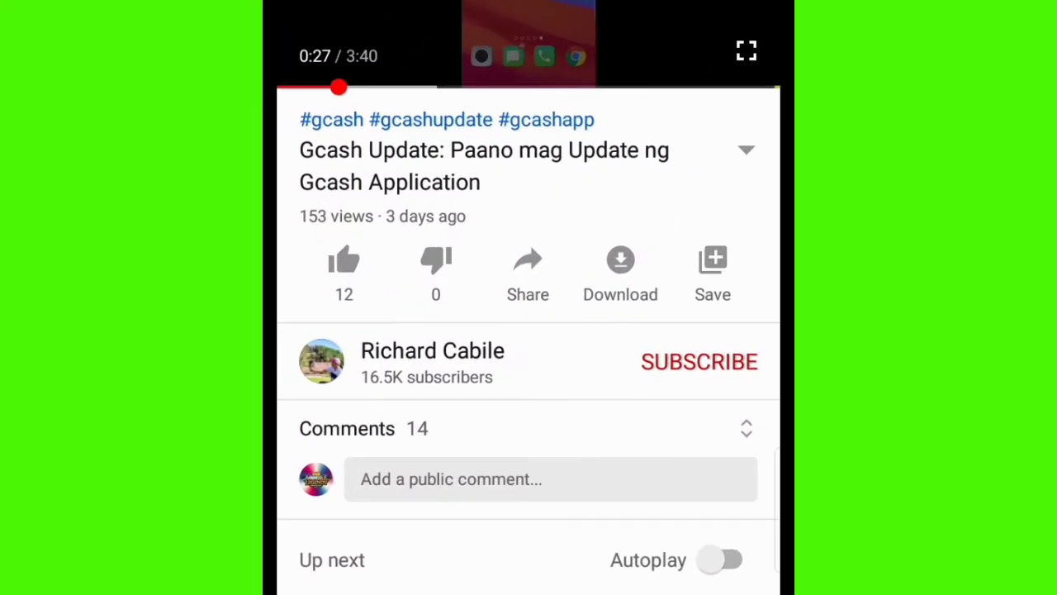
Subscribe to the video's channel and switch on its notification bell.
{"action": "left_click", "coordinate": [699, 360]}
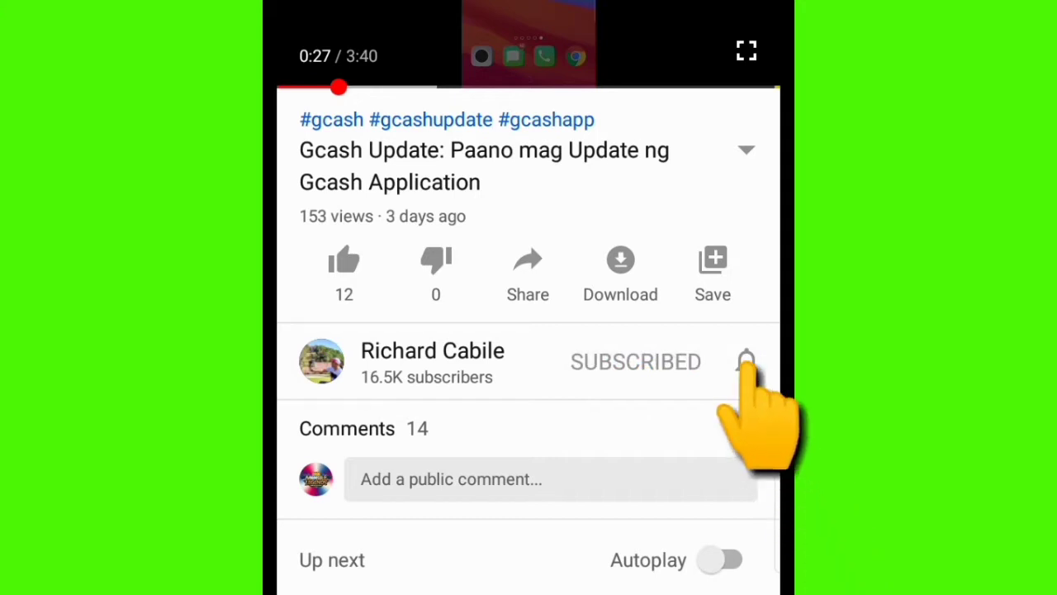
{"action": "left_click", "coordinate": [746, 361]}
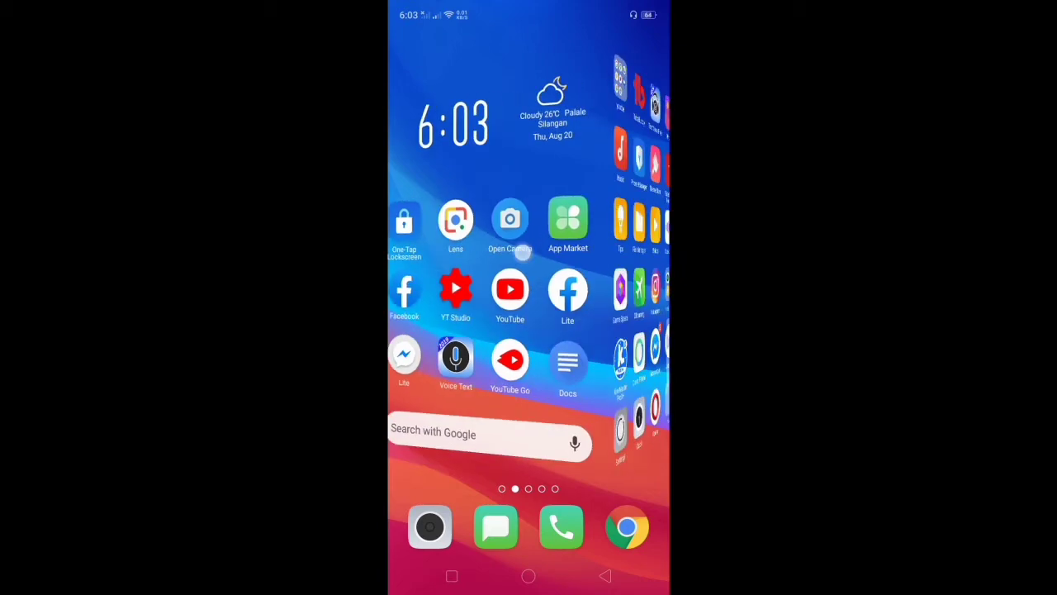
Reach the Snapchat profile page via the Bitmoji avatar on the camera screen.
{"action": "scroll", "scroll_direction": "left", "scroll_amount": 3}
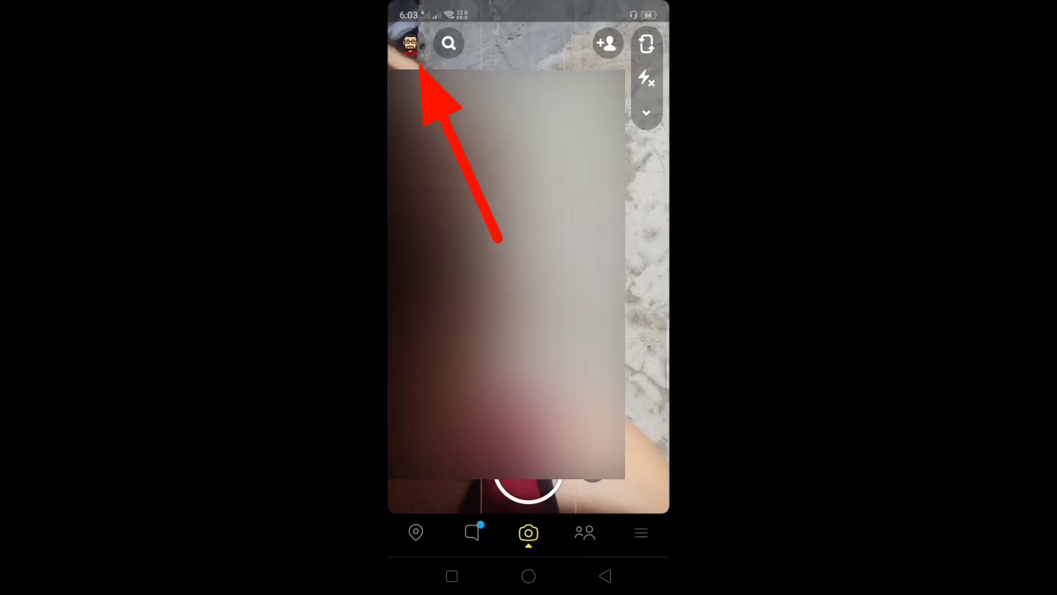
{"action": "left_click", "coordinate": [410, 43]}
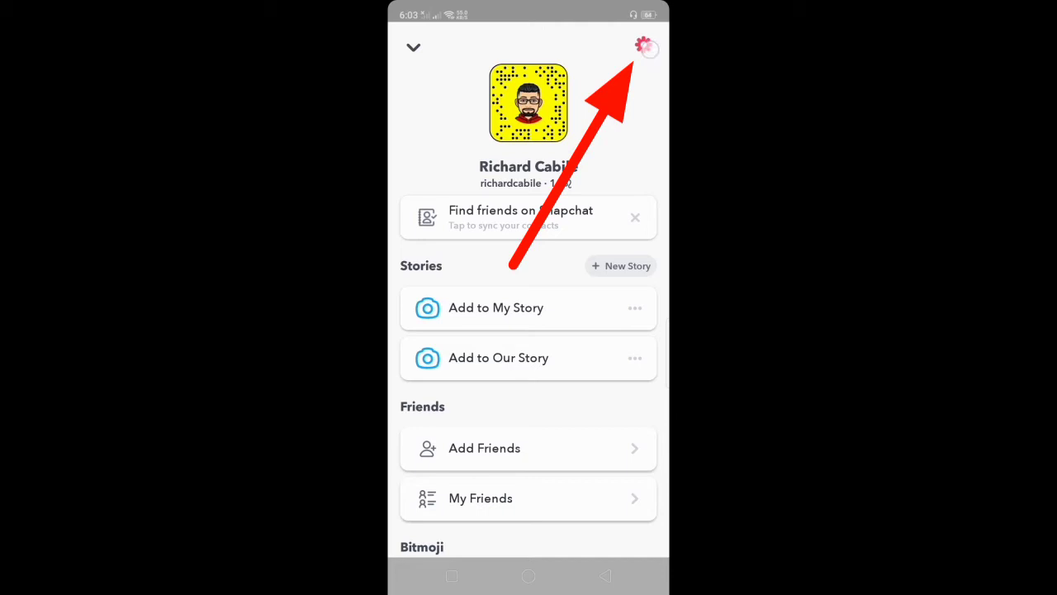
Reach the Email entry page through the profile's Settings gear.
{"action": "left_click", "coordinate": [647, 46]}
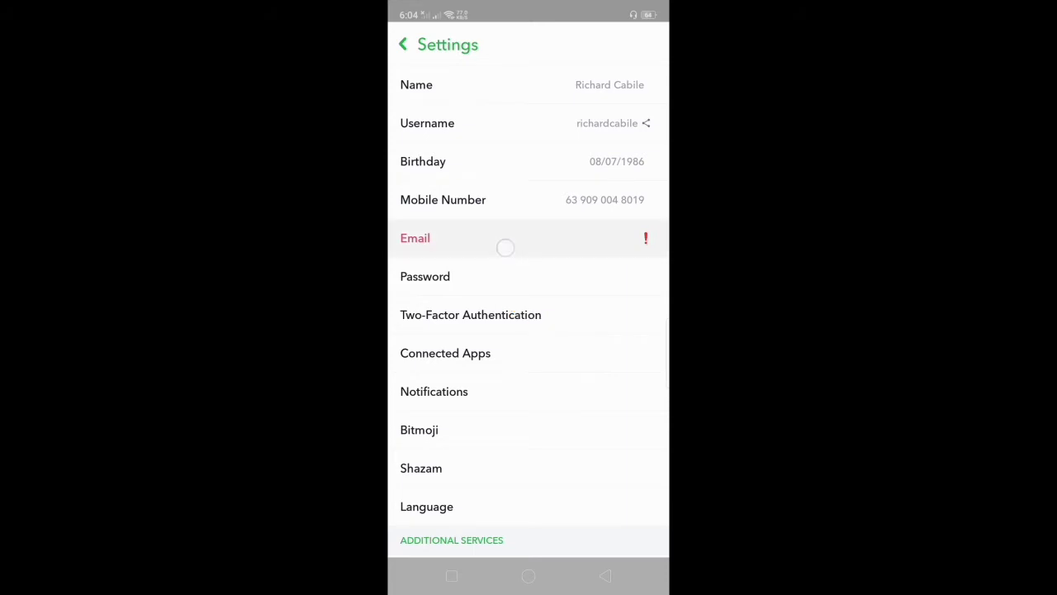
{"action": "left_click", "coordinate": [414, 238]}
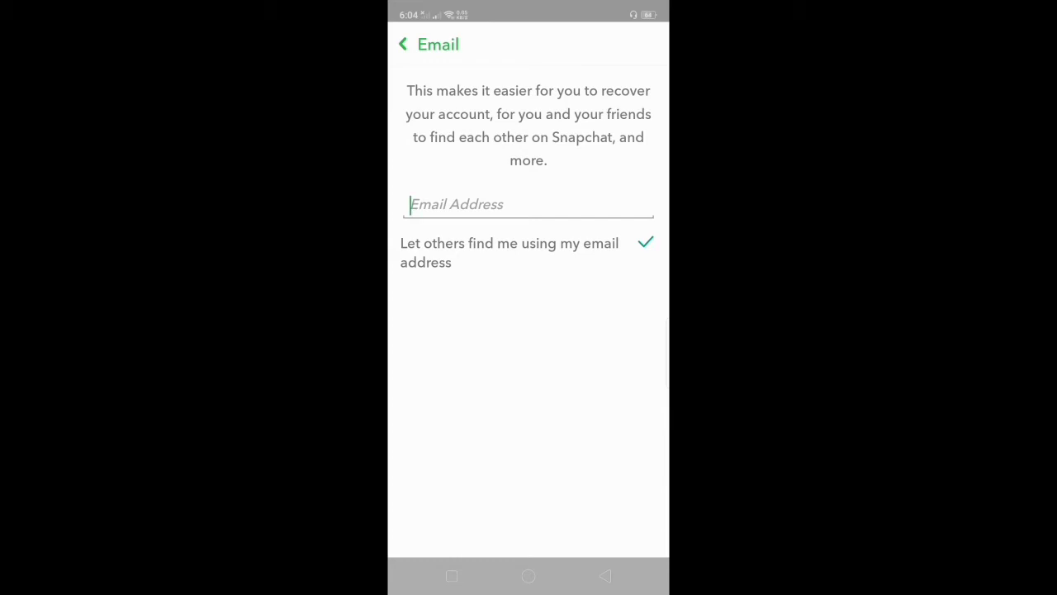
{"action": "left_click", "coordinate": [529, 204]}
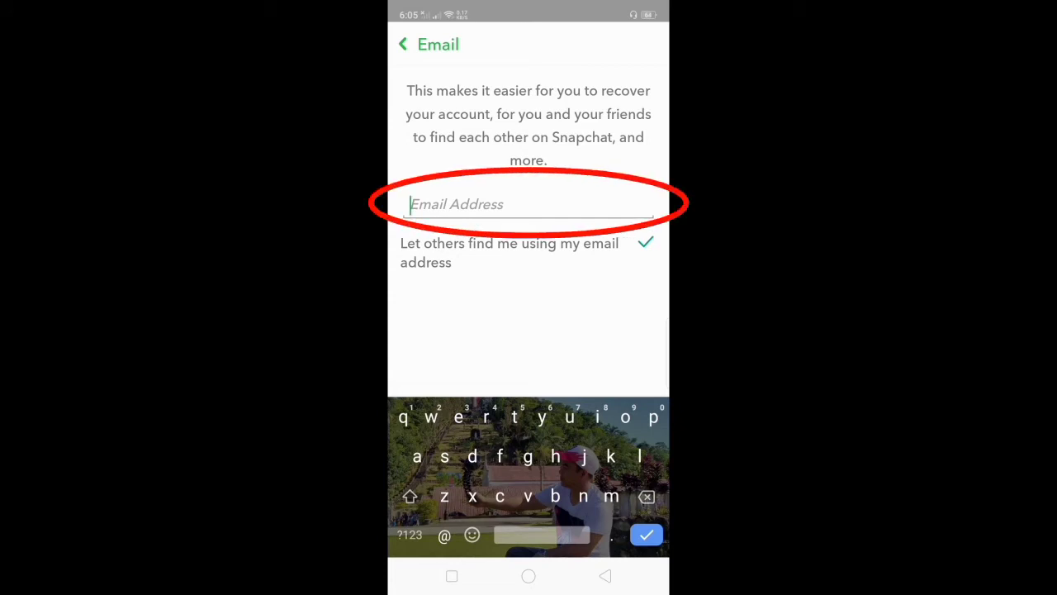
{"action": "type", "text": "name@yahoo.com"}
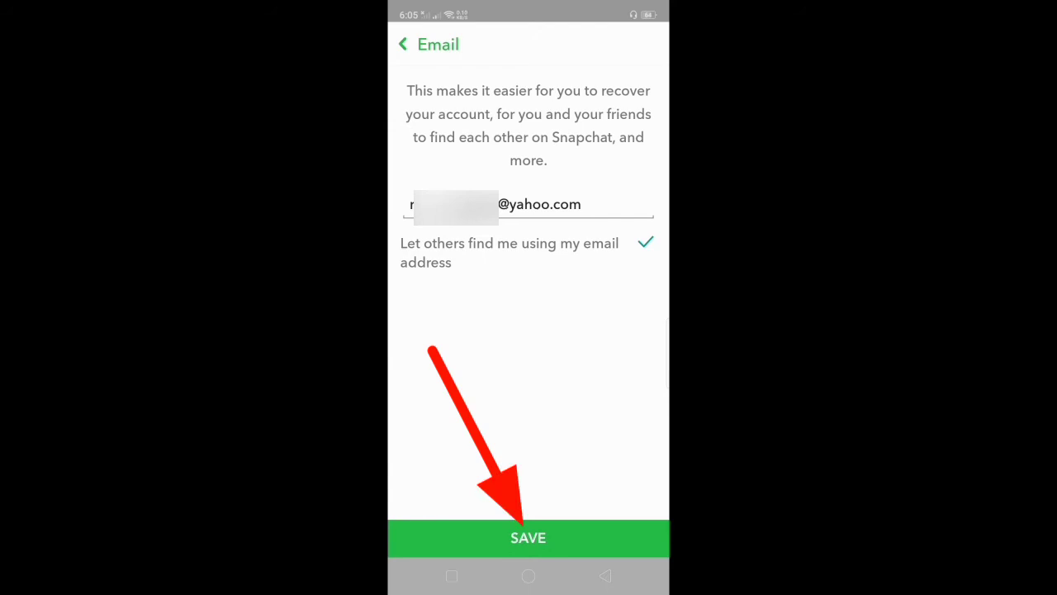
{"action": "left_click", "coordinate": [529, 538]}
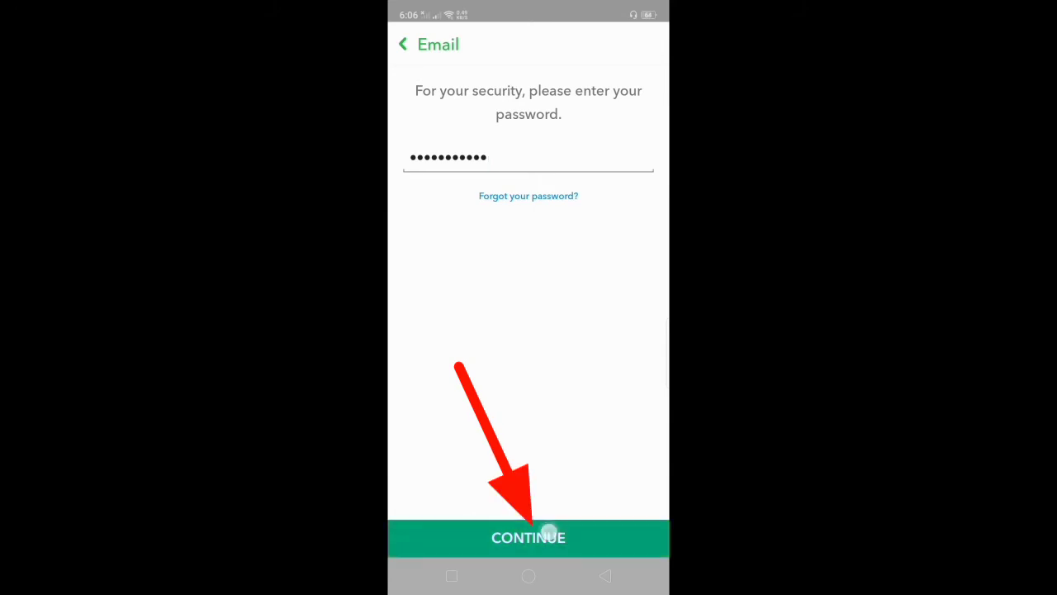
Confirm the account password and save the Email screen so a verification email is sent.
{"action": "left_click", "coordinate": [529, 538]}
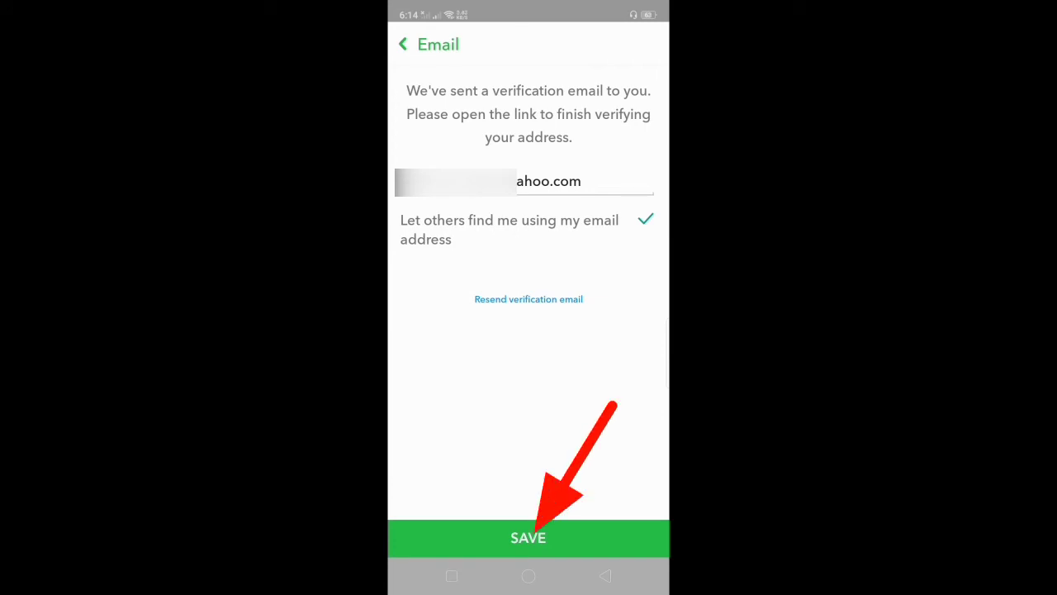
{"action": "left_click", "coordinate": [529, 539]}
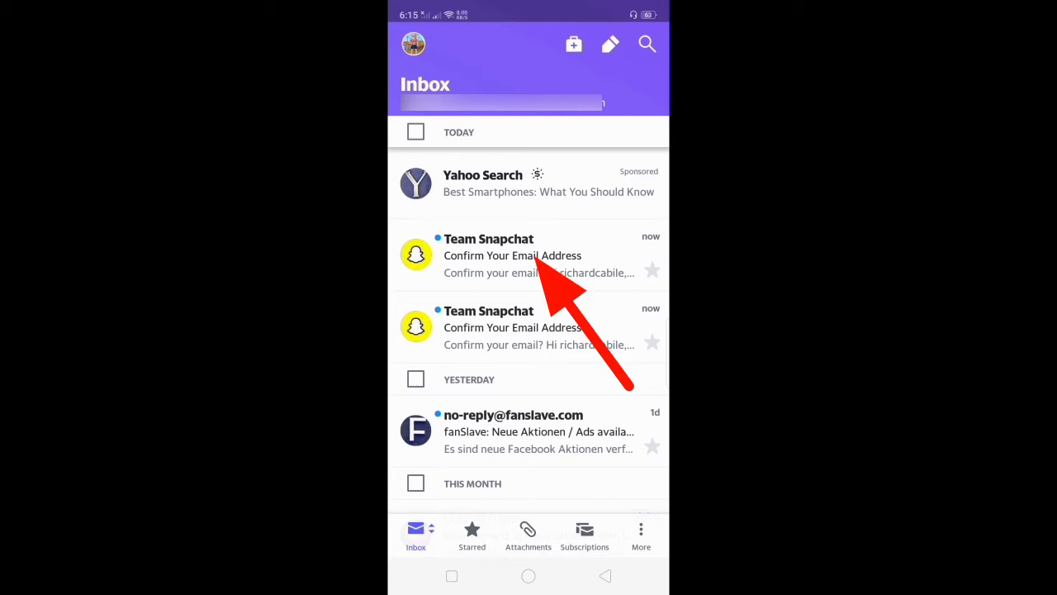
Follow the CONFIRM EMAIL link in Team Snapchat's 'Confirm Your Email Address' message.
{"action": "left_click", "coordinate": [512, 255]}
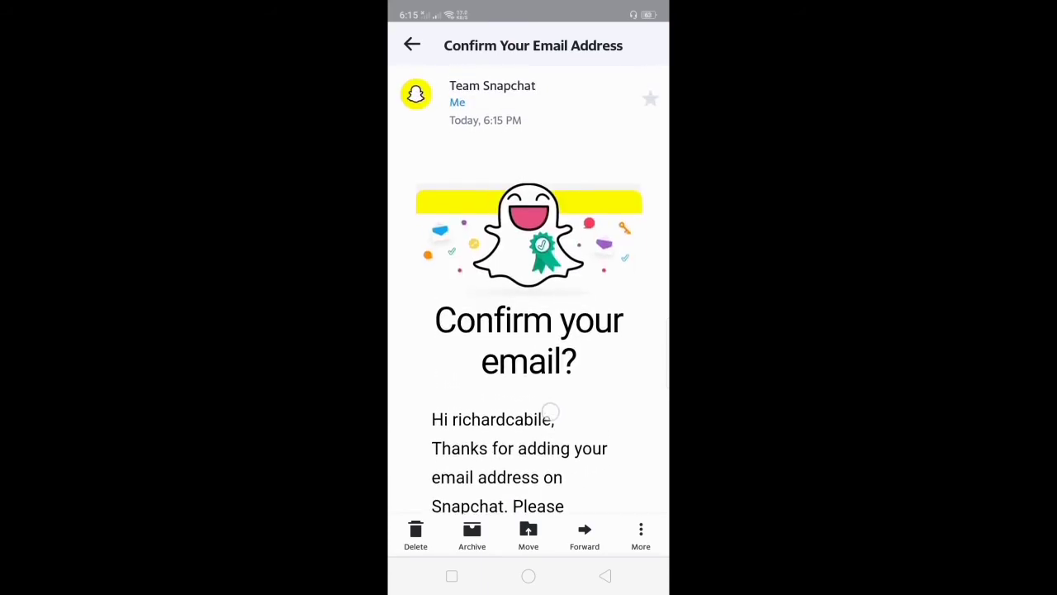
{"action": "scroll", "scroll_direction": "down", "scroll_amount": 3}
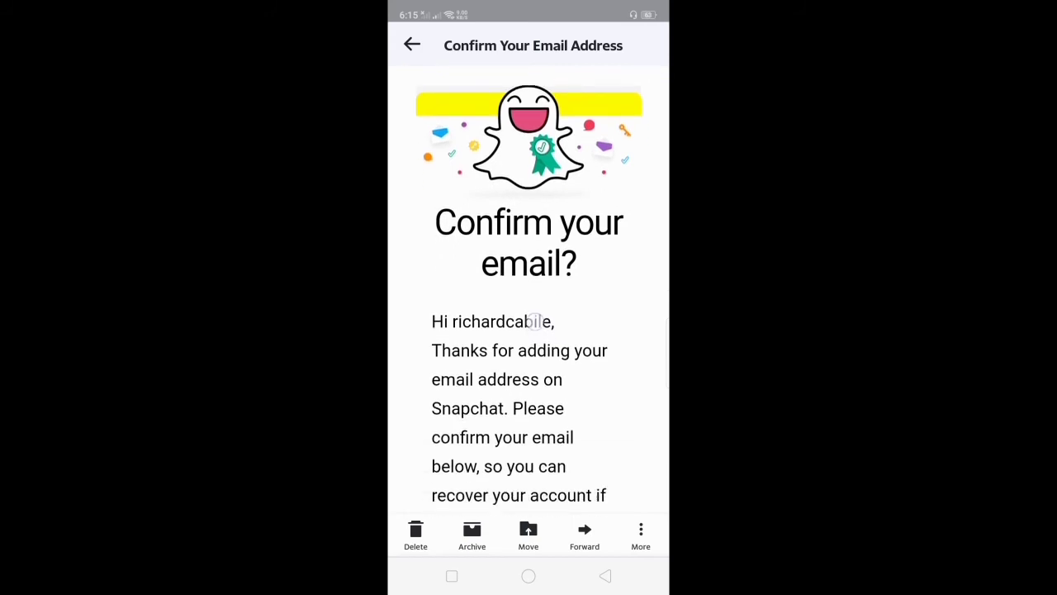
{"action": "scroll", "scroll_direction": "down", "scroll_amount": 3}
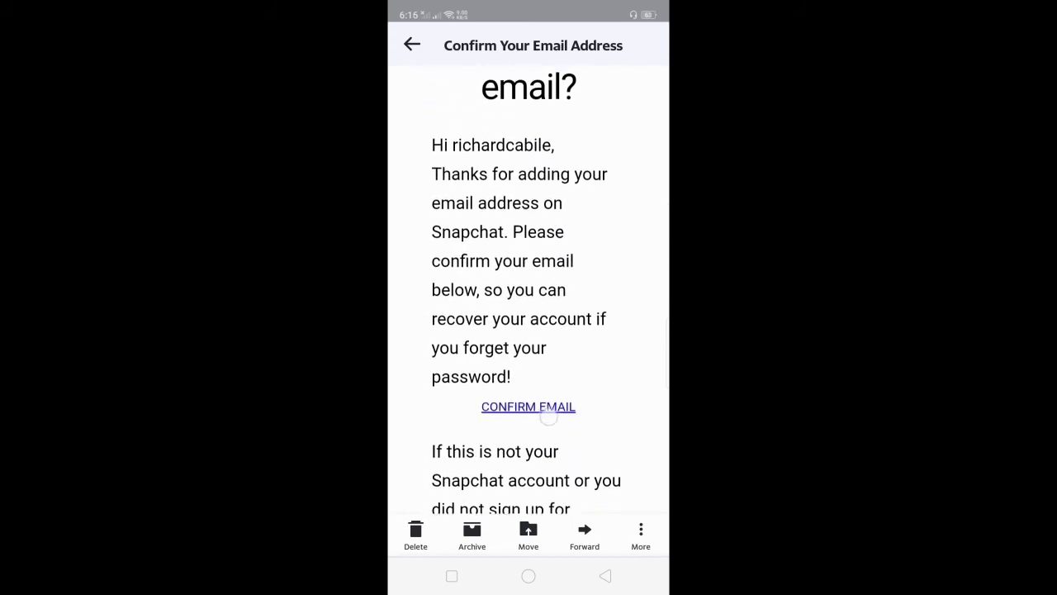
{"action": "scroll", "scroll_direction": "down", "scroll_amount": 3}
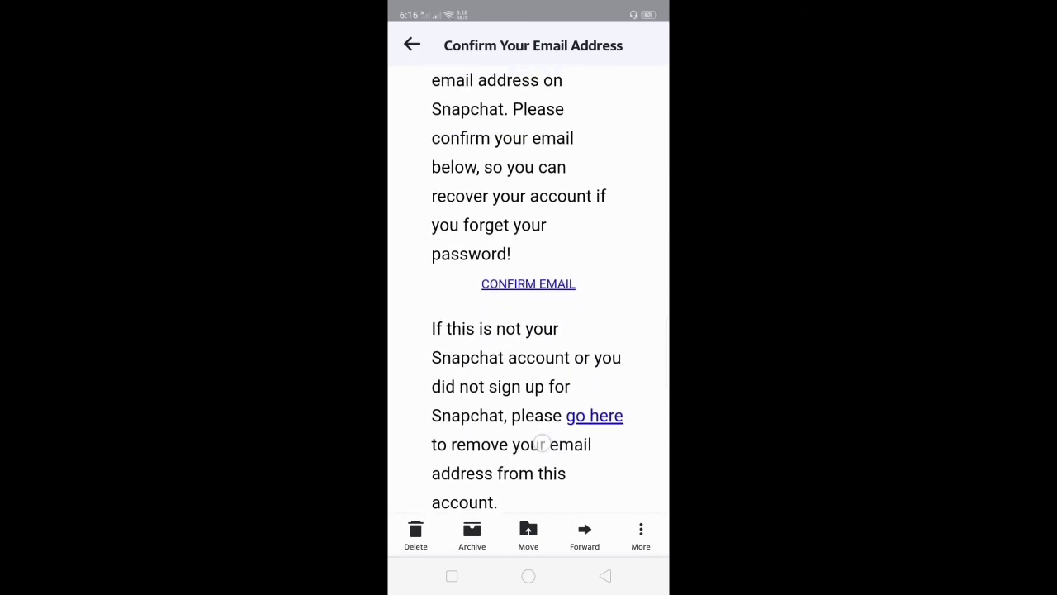
{"action": "scroll", "scroll_direction": "down", "scroll_amount": 3}
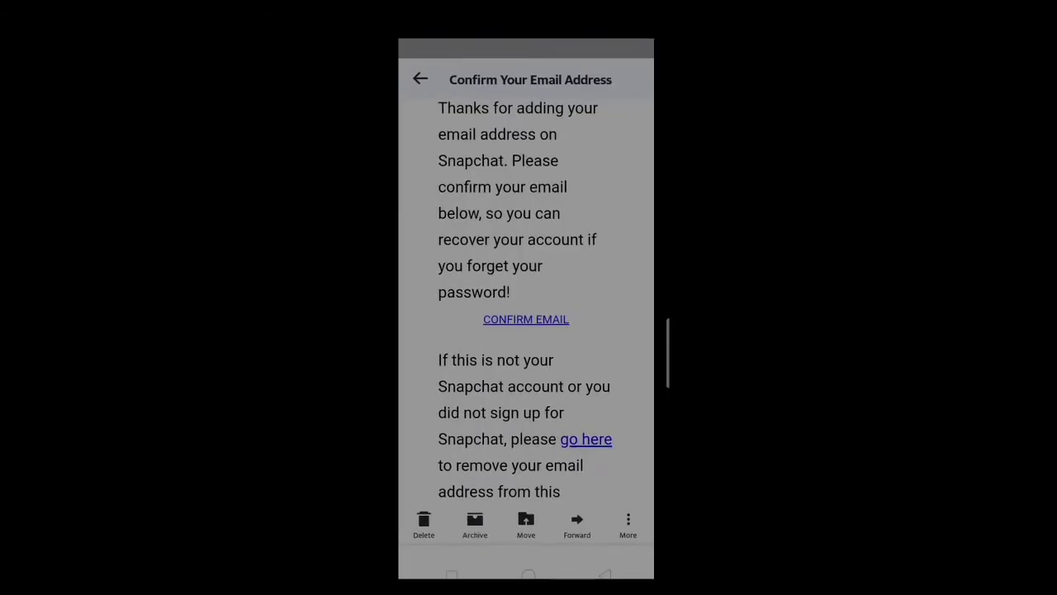
{"action": "left_click", "coordinate": [525, 318]}
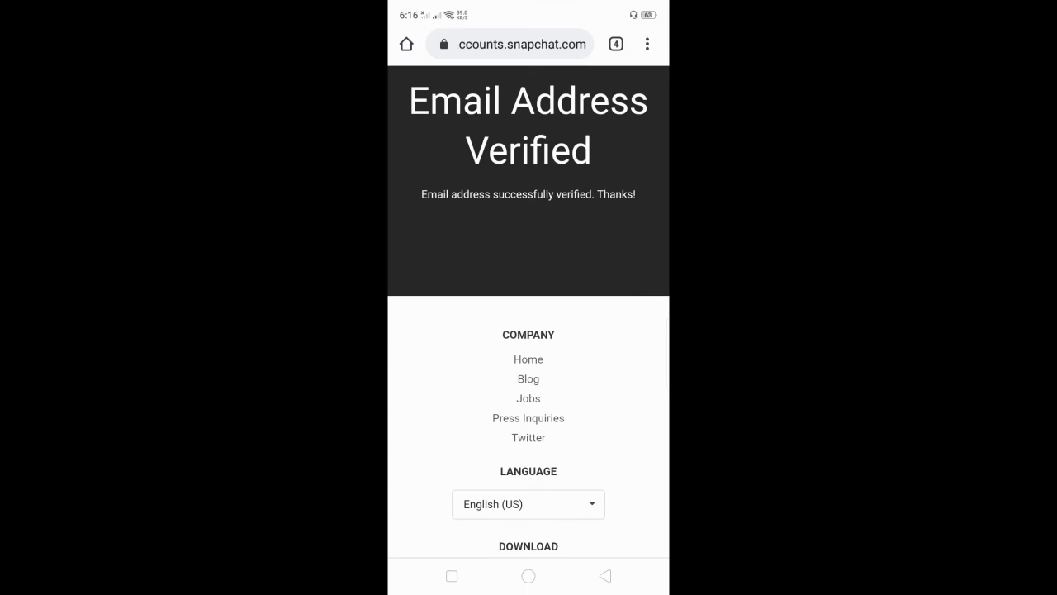